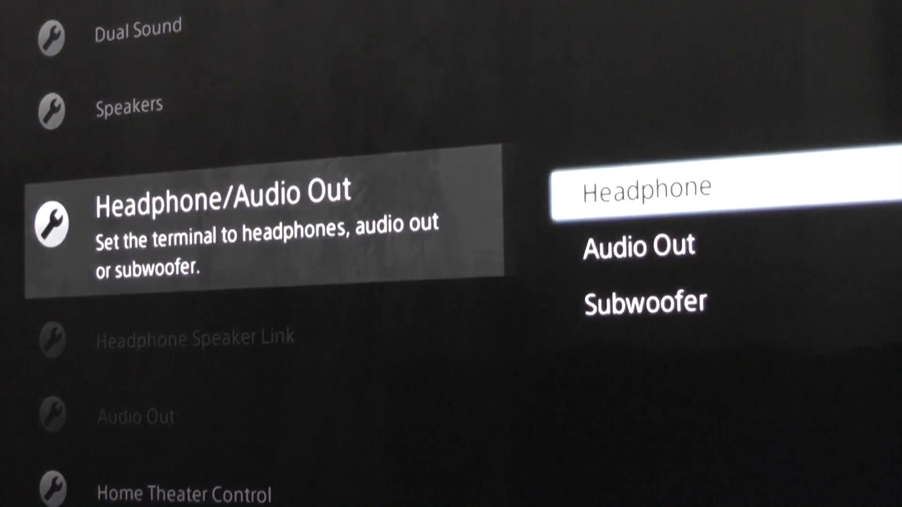
- Choose Audio Out for the Headphone/Audio Out terminal, raising the enable confirmation warning
click(637, 246)
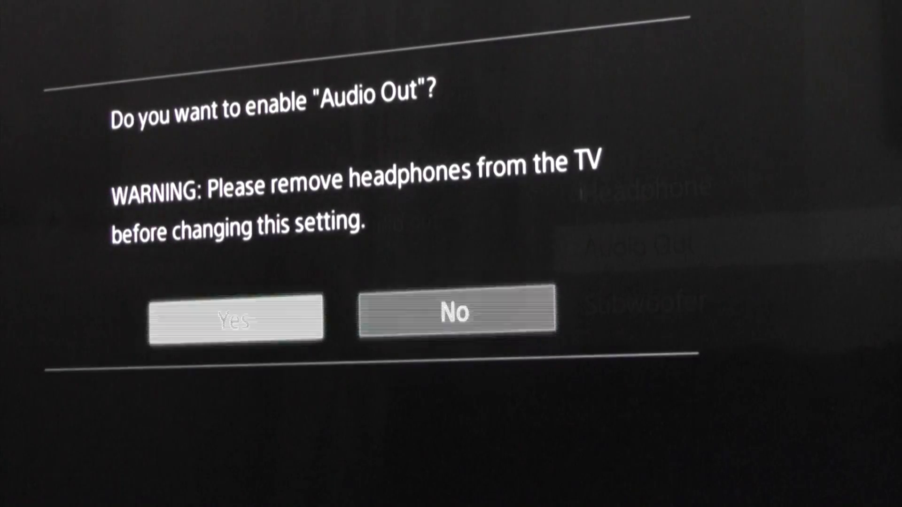